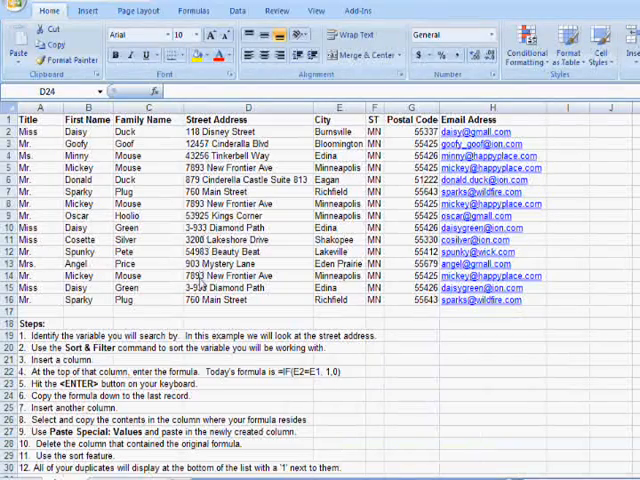
pyautogui.moveTo(270, 295)
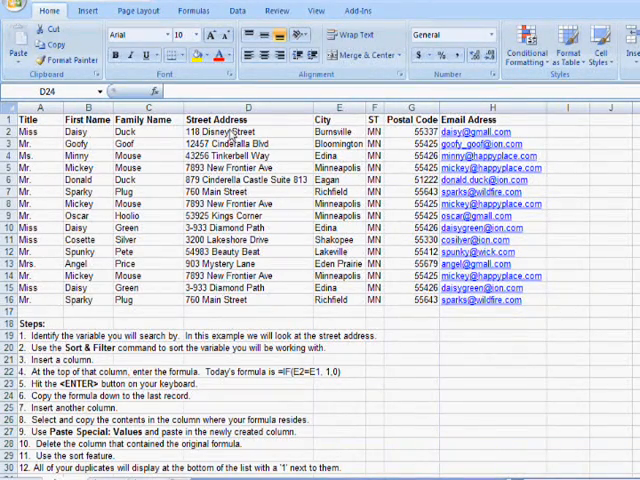
# - Sort the contact list by Street Address, A to Z, grouping identical addresses
pyautogui.rightClick(222, 131)
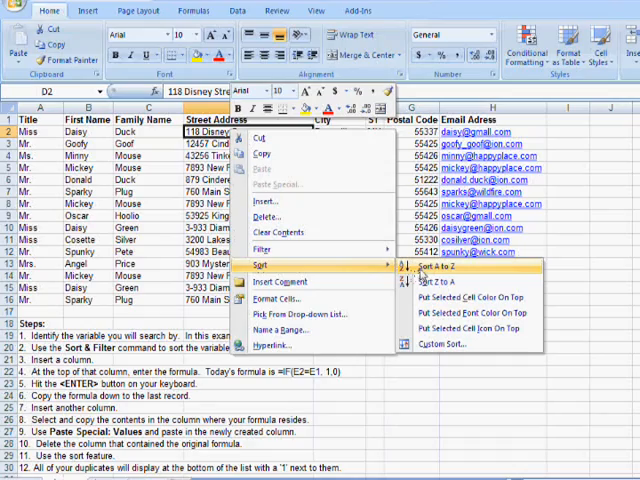
pyautogui.click(431, 267)
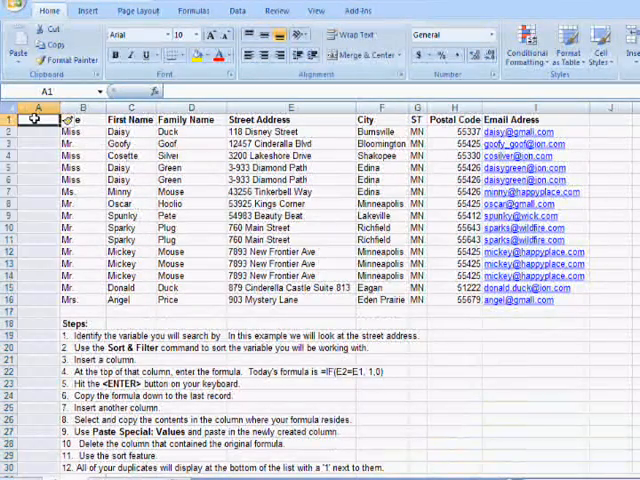
# - Head the new column A with 'Dup' and move to cell A2
pyautogui.write('Dupi')
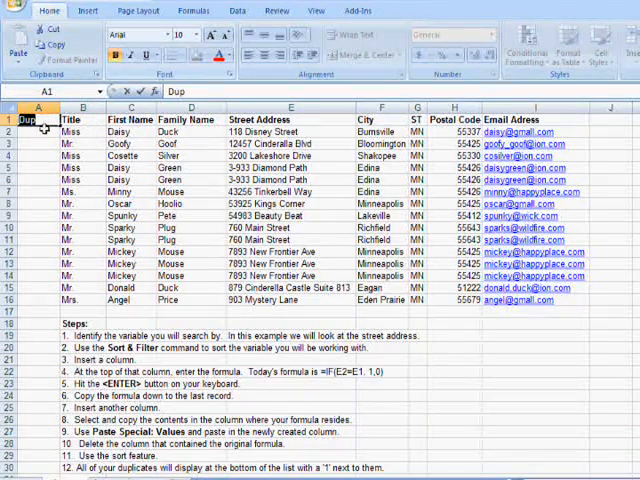
pyautogui.click(38, 131)
pyautogui.write('=')
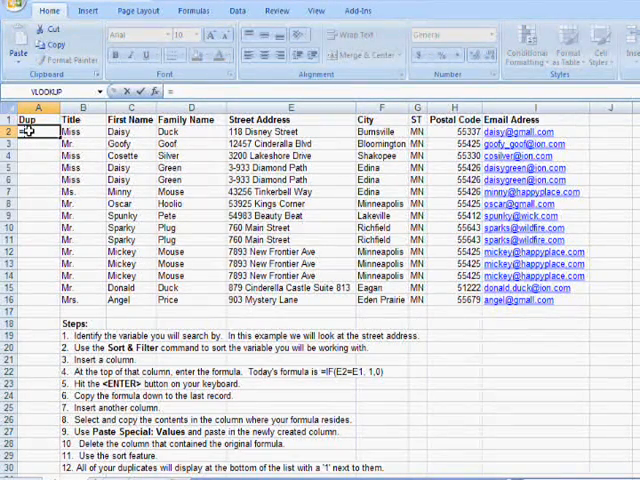
# - Enter =IF(E2=E1,1,0) in A2 to flag repeated addresses
pyautogui.write('IF(E2=')
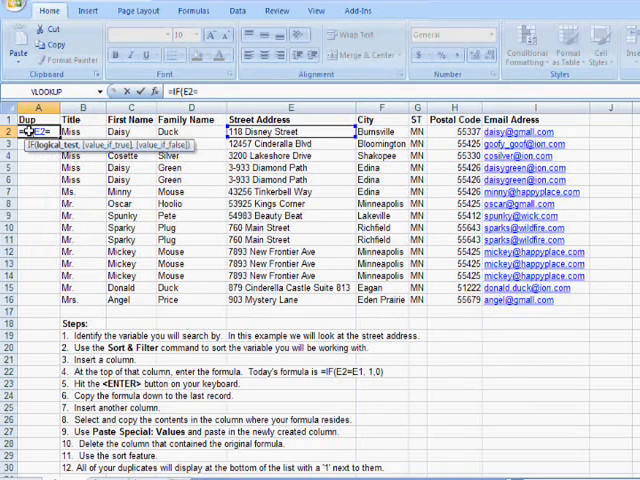
pyautogui.write('E1,1,0)')
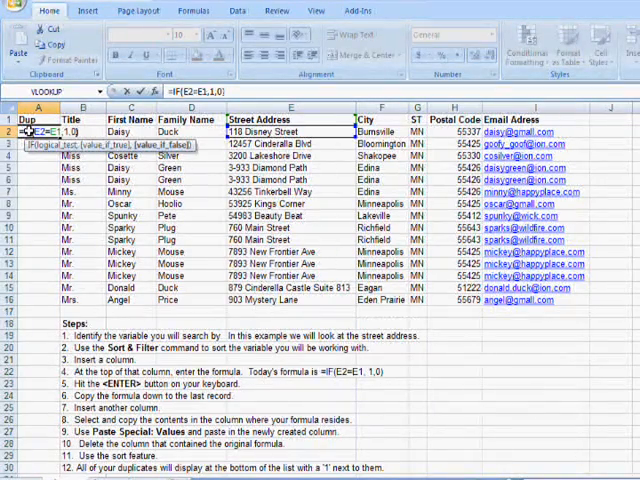
pyautogui.press('Return')
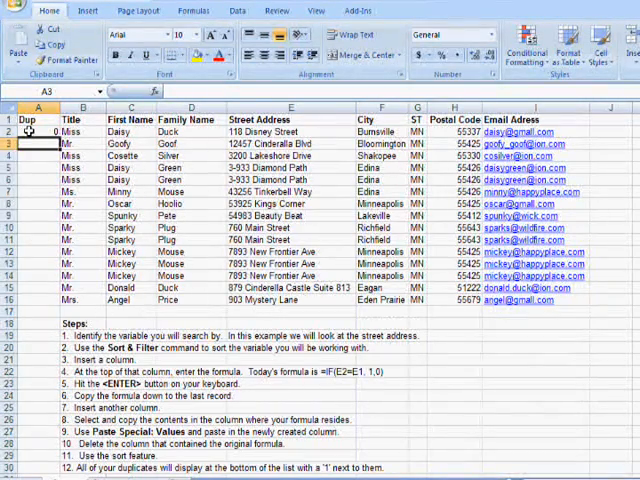
pyautogui.click(38, 132)
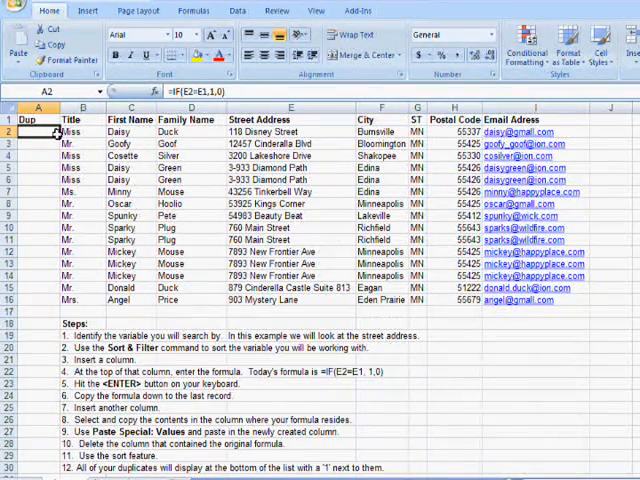
# - Fill the Dup formula from A2 down to A16, then deselect
pyautogui.press('Return')
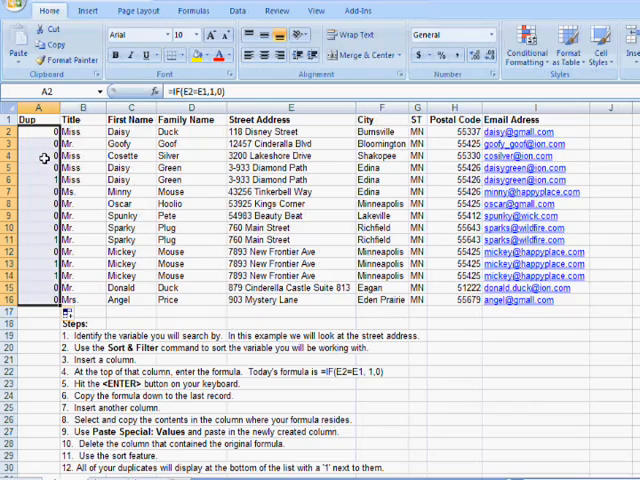
pyautogui.click(85, 175)
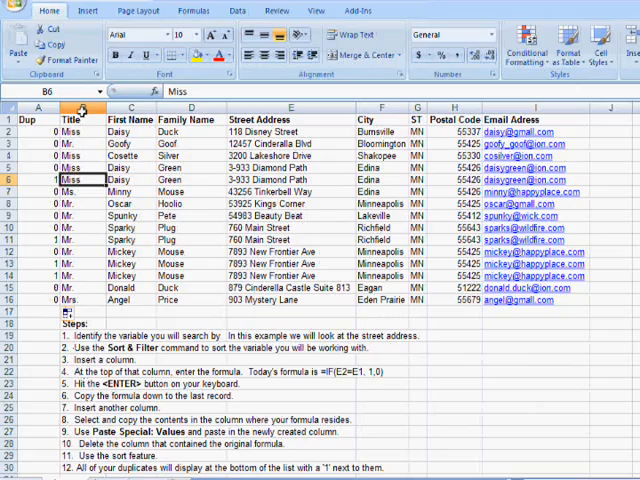
# - Insert a blank column B between Dup and Title
pyautogui.click(70, 119)
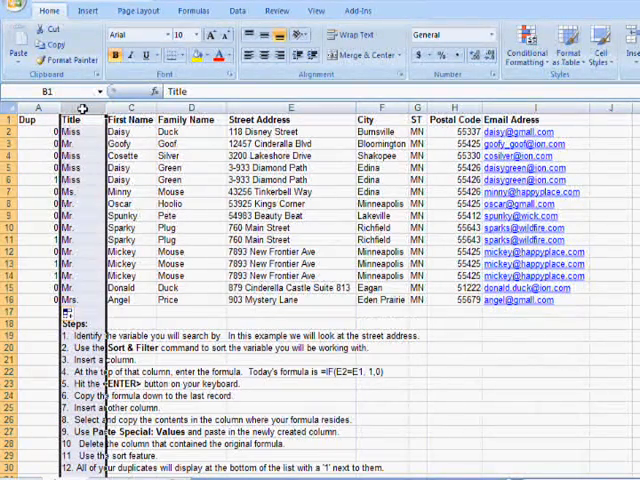
pyautogui.rightClick(70, 119)
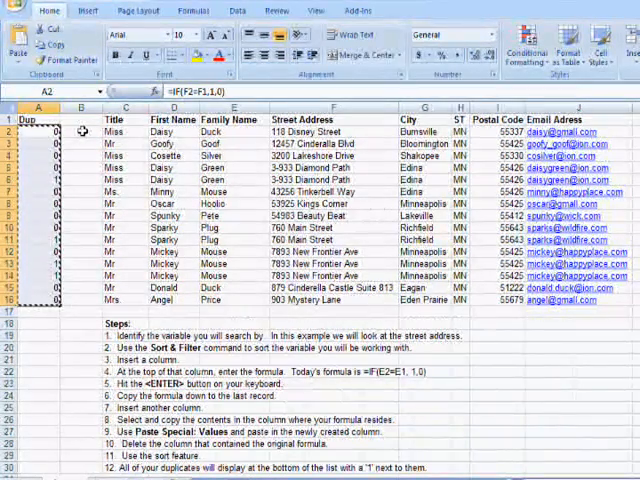
# - Open Paste Special for cell B2
pyautogui.rightClick(80, 138)
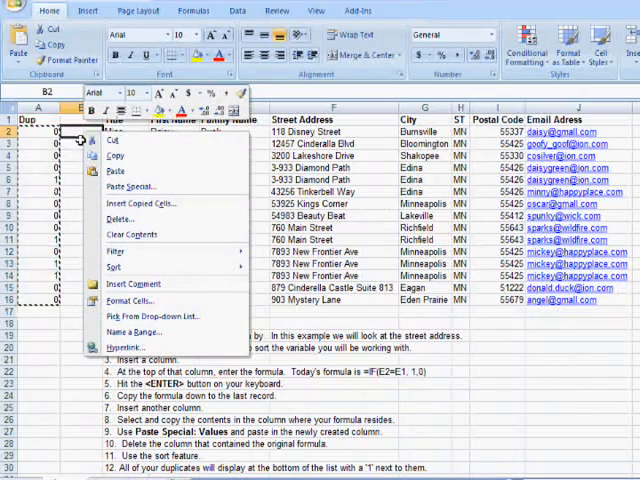
pyautogui.moveTo(116, 171)
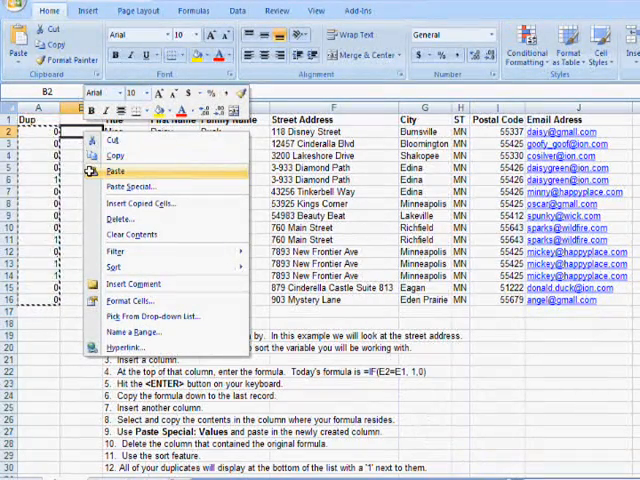
pyautogui.moveTo(135, 187)
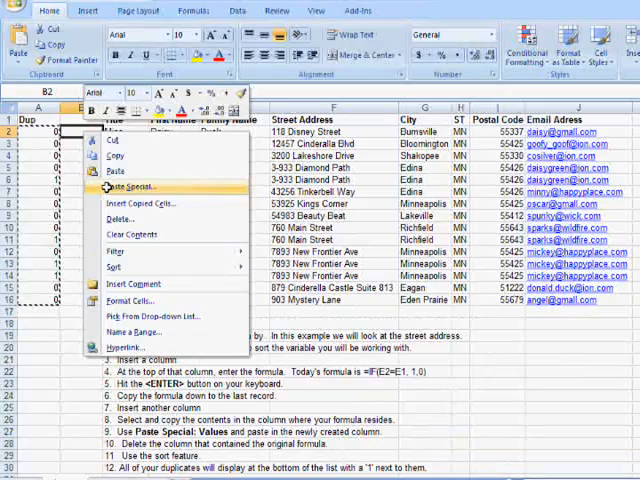
pyautogui.click(132, 187)
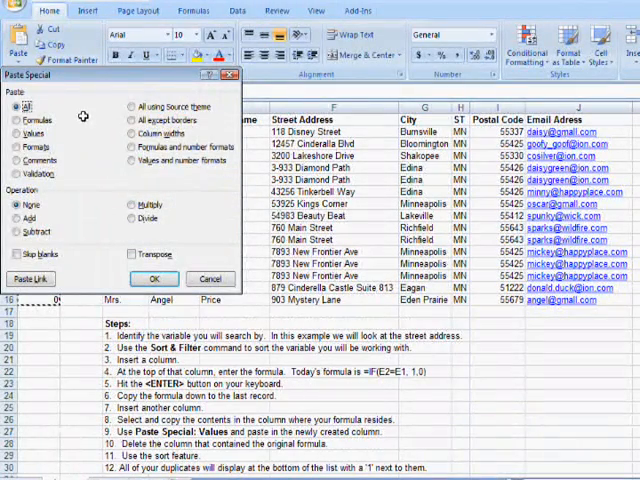
pyautogui.moveTo(73, 128)
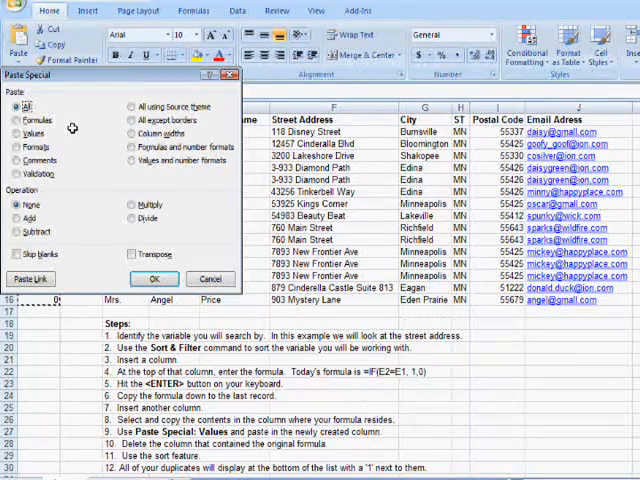
pyautogui.click(24, 120)
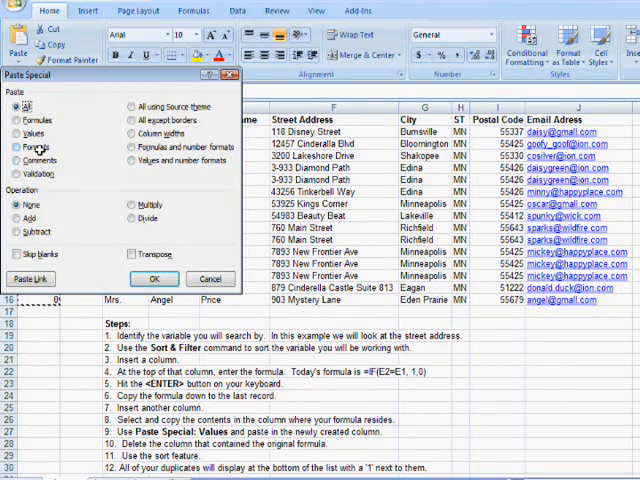
pyautogui.click(16, 131)
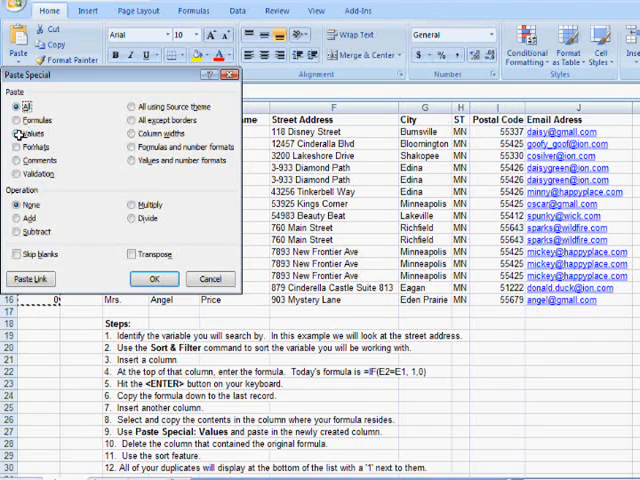
# - Choose the Values option so only 0/1 results paste into column B
pyautogui.click(18, 131)
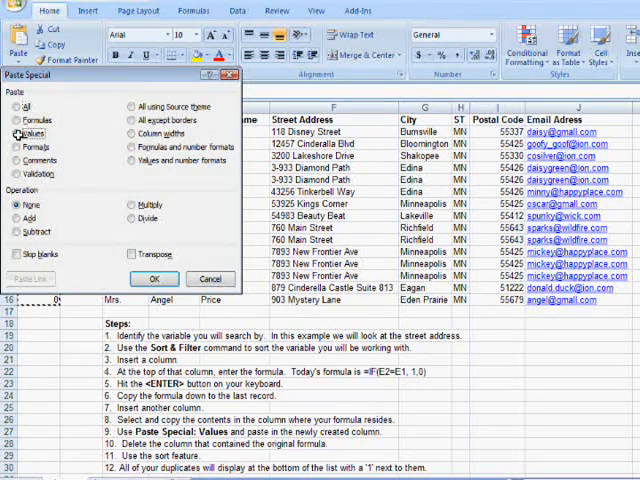
pyautogui.click(19, 133)
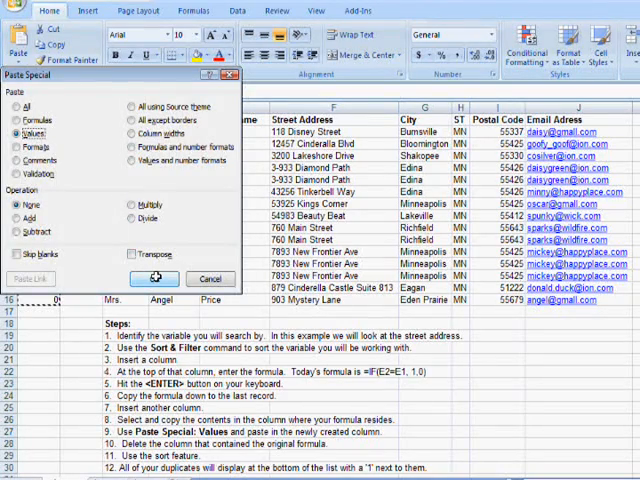
pyautogui.click(154, 279)
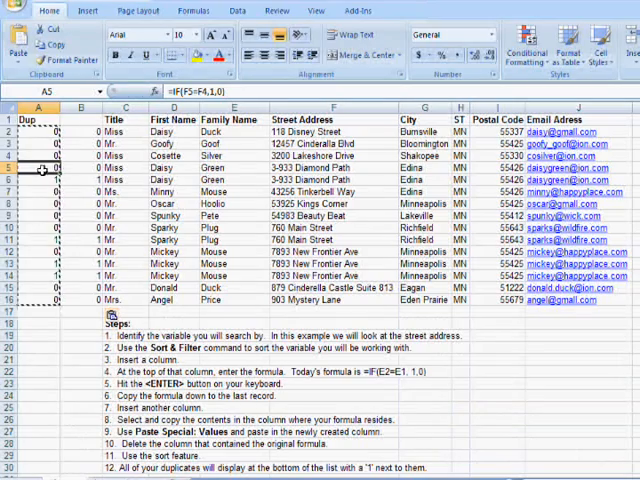
# - Confirm Paste Special to place the 0/1 values in column B
pyautogui.click(81, 168)
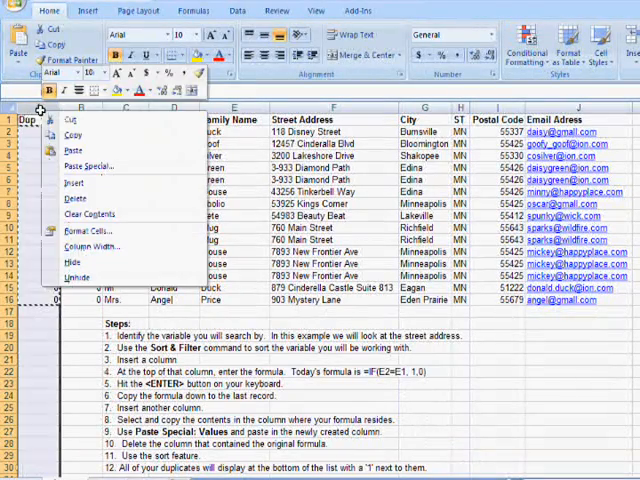
pyautogui.moveTo(74, 198)
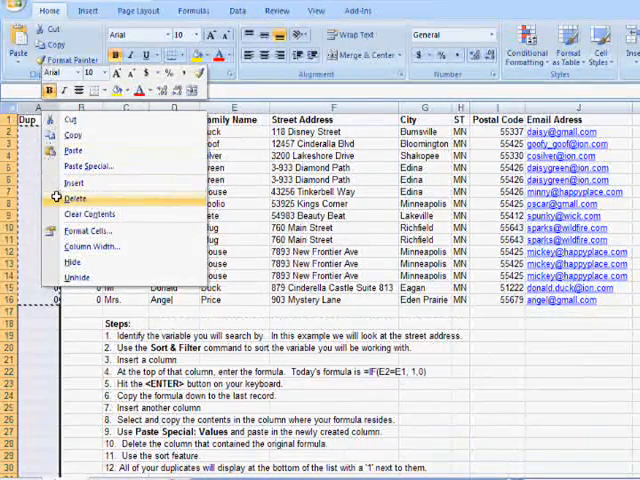
# - Delete the formula column A, then check A1 and A3 hold plain values
pyautogui.click(73, 198)
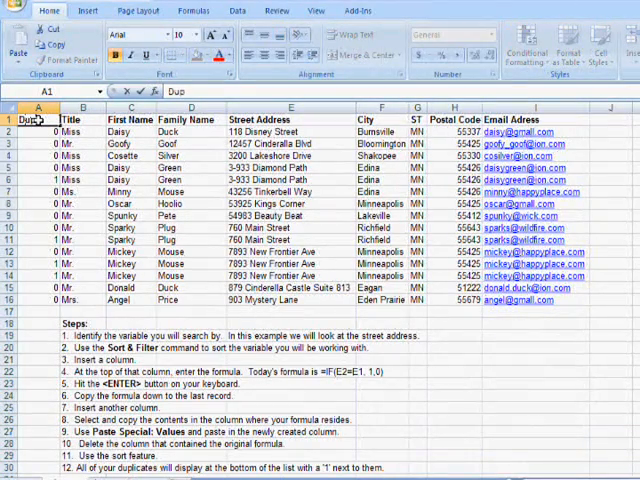
pyautogui.click(37, 143)
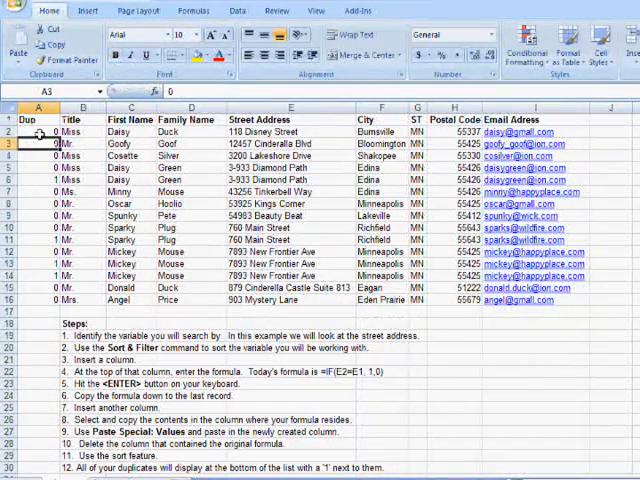
pyautogui.click(38, 131)
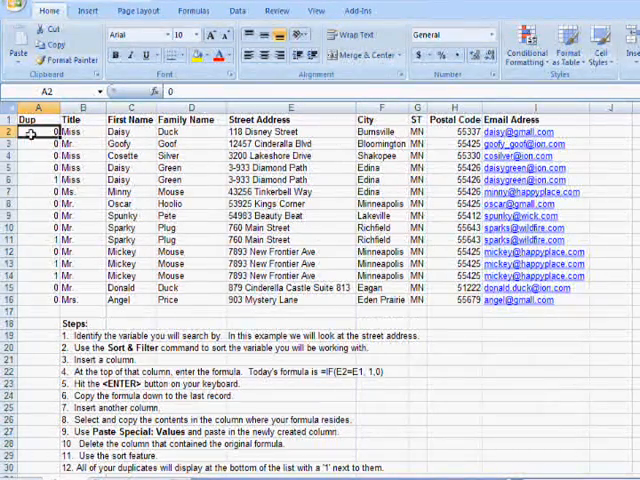
# - Sort the contacts by Dup smallest to largest, moving duplicates to the bottom
pyautogui.rightClick(38, 131)
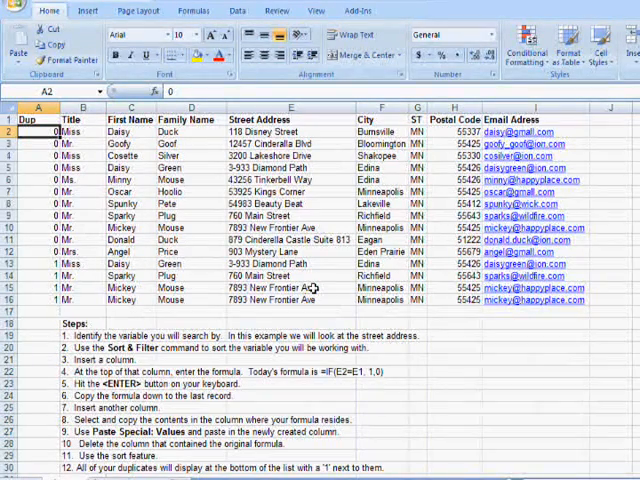
pyautogui.moveTo(352, 315)
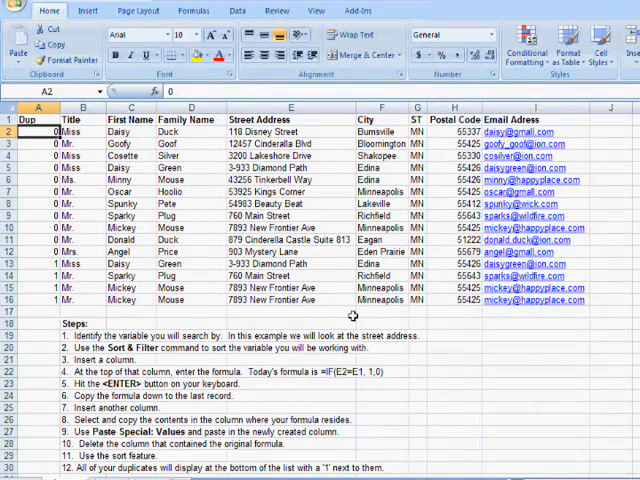